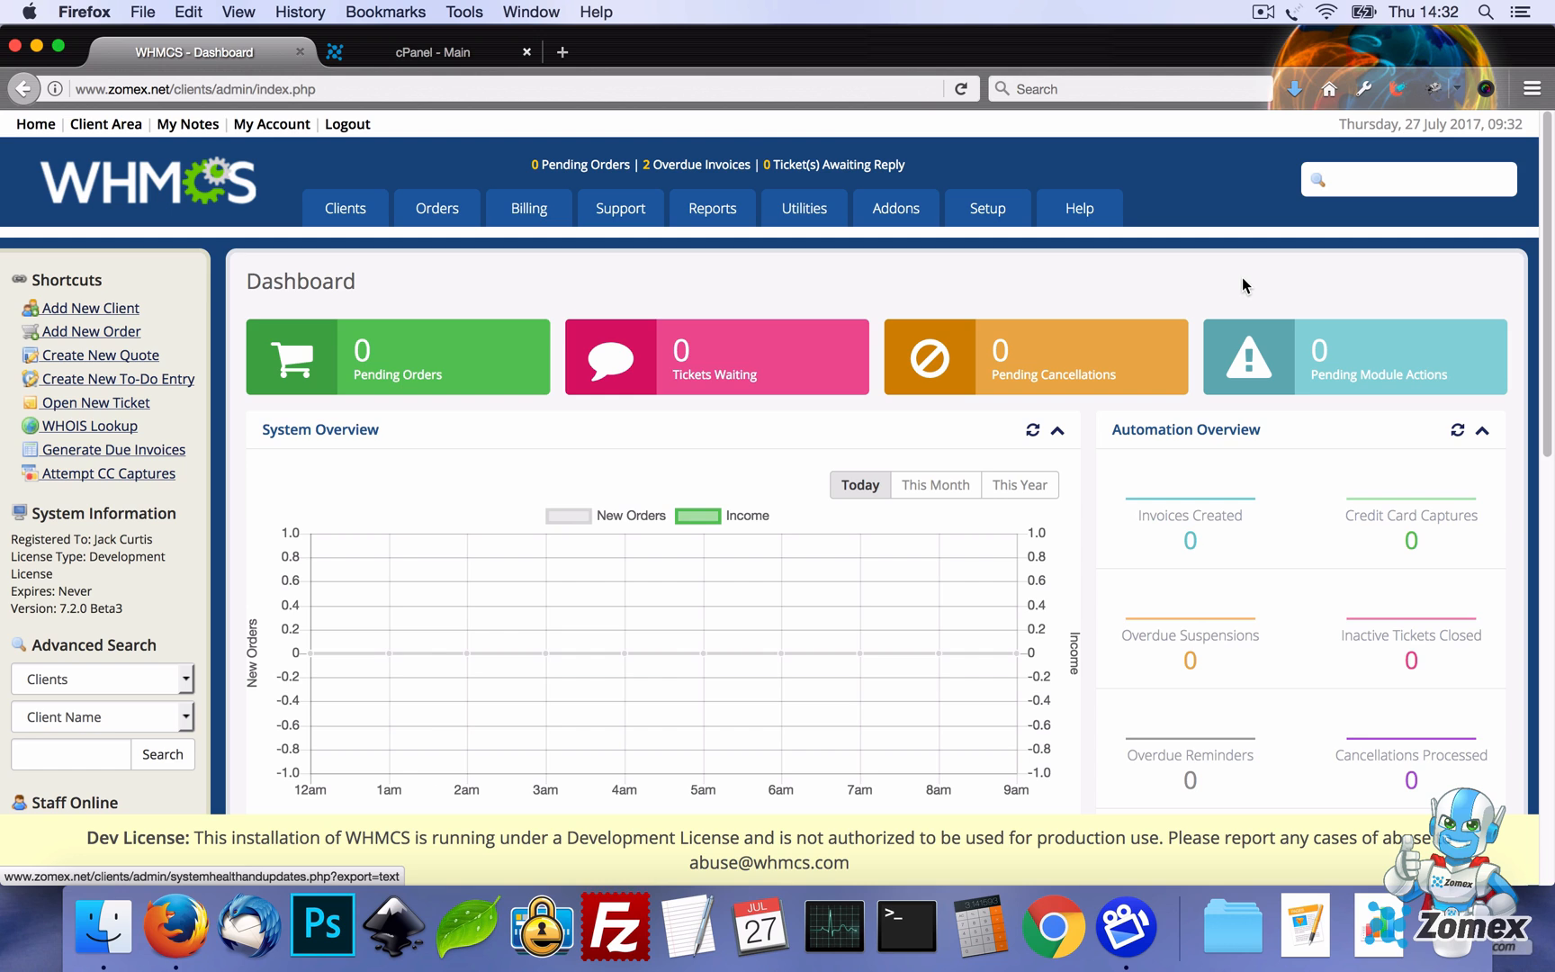
Open WHMCS System Health Status and scroll to the PHP 5.6.31 bug-fix warning
left_click(1080, 207)
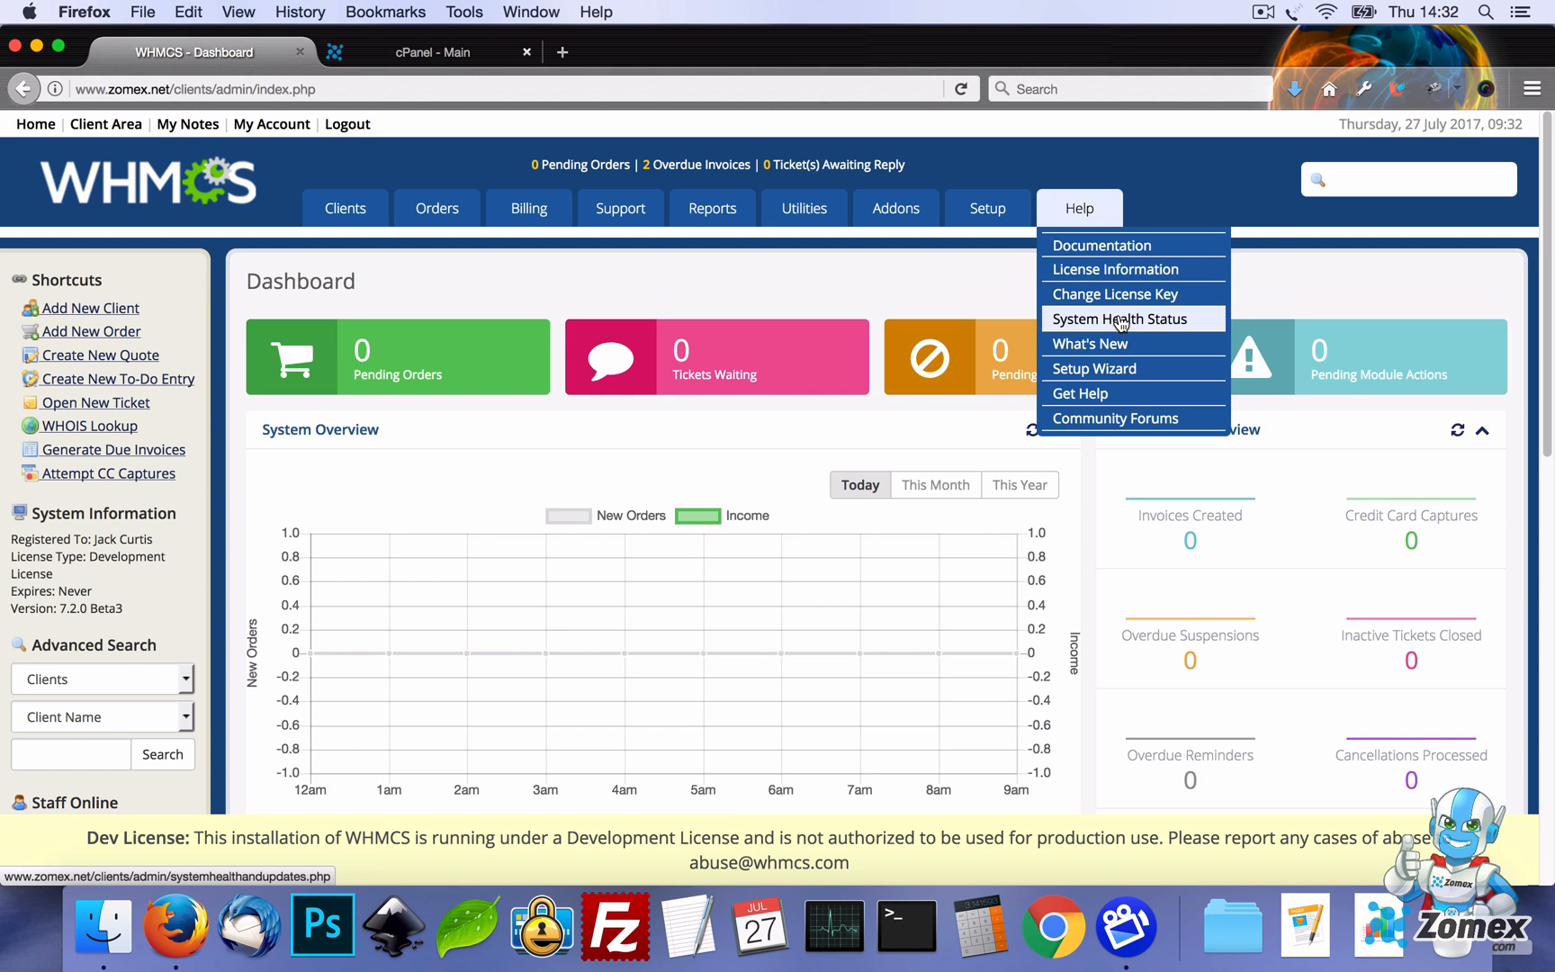
left_click(1119, 319)
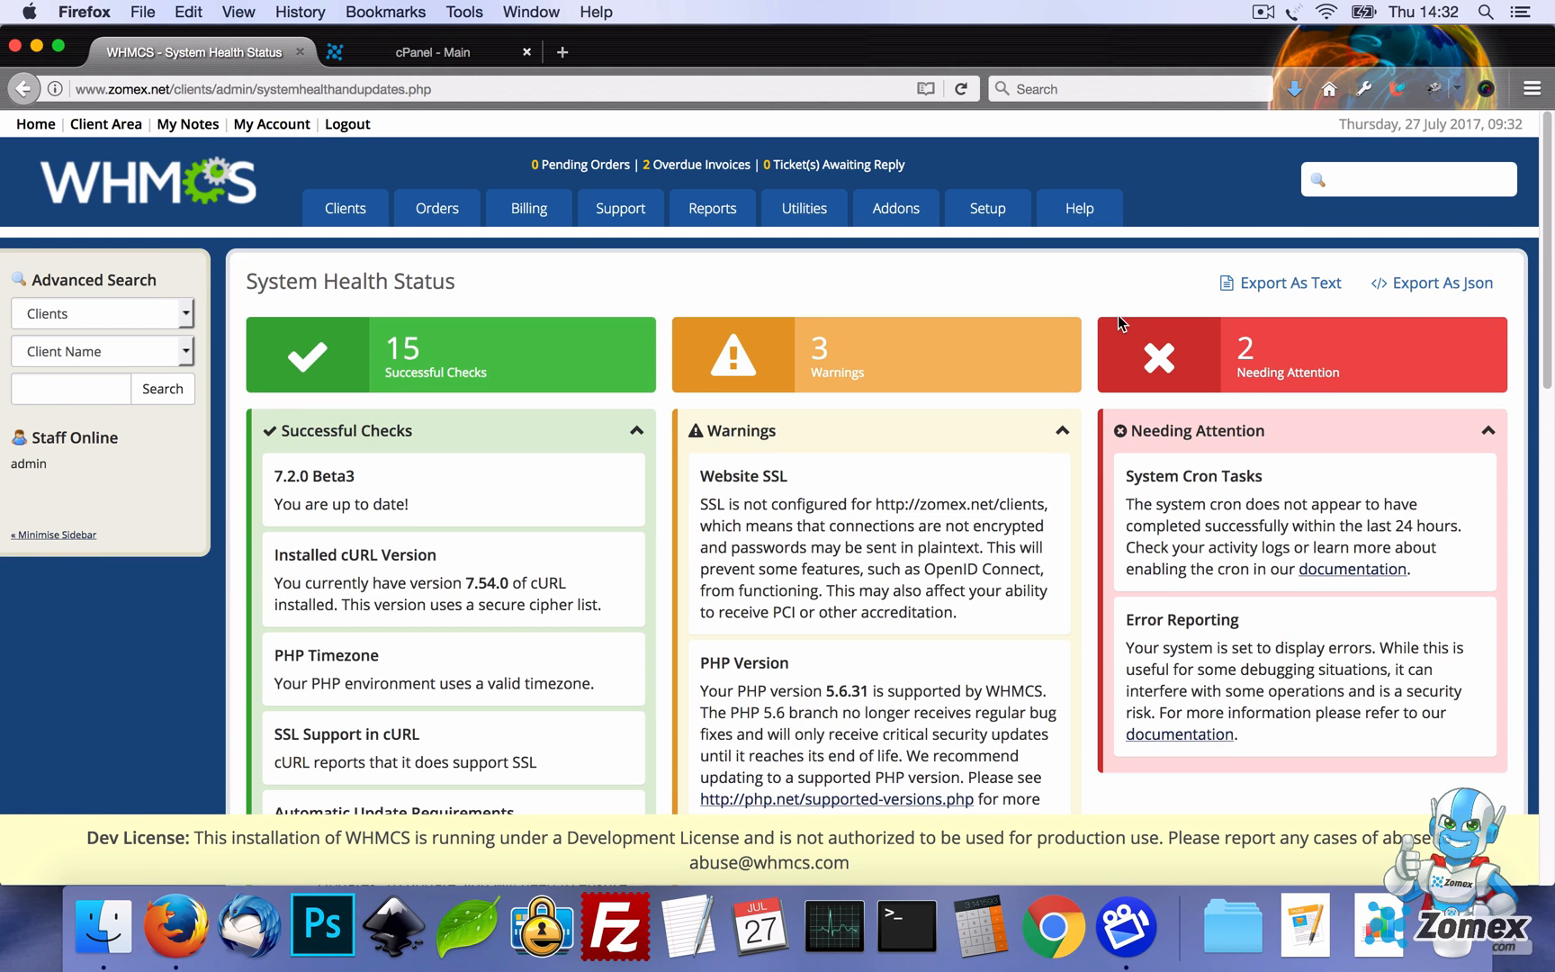
scroll("down", 3)
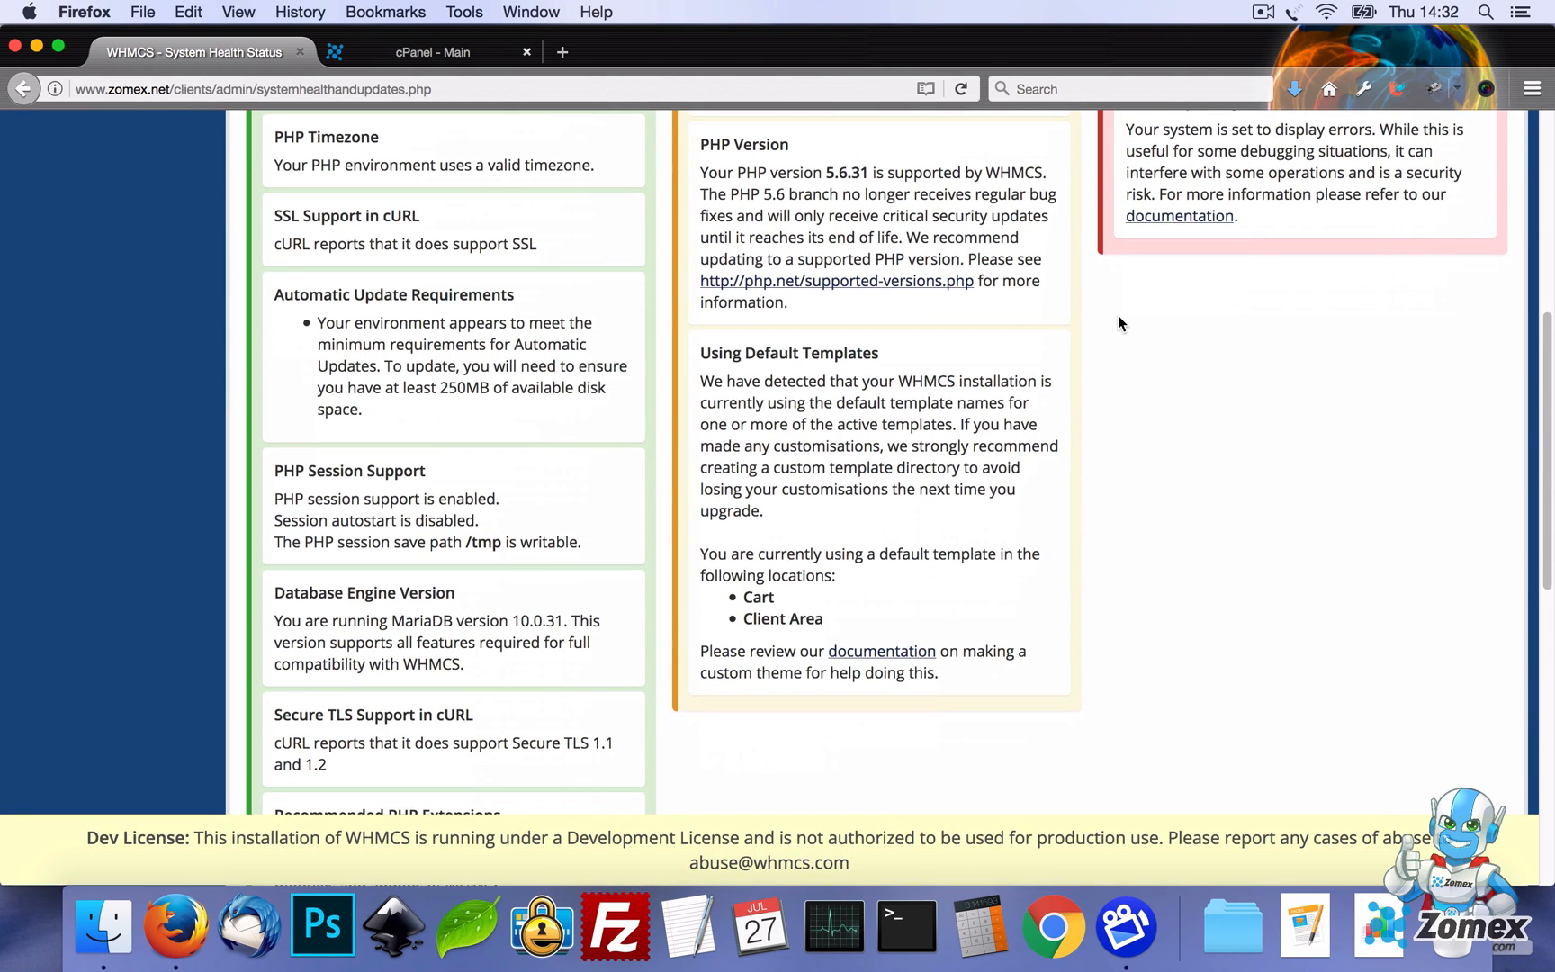
mouse_move(1091, 311)
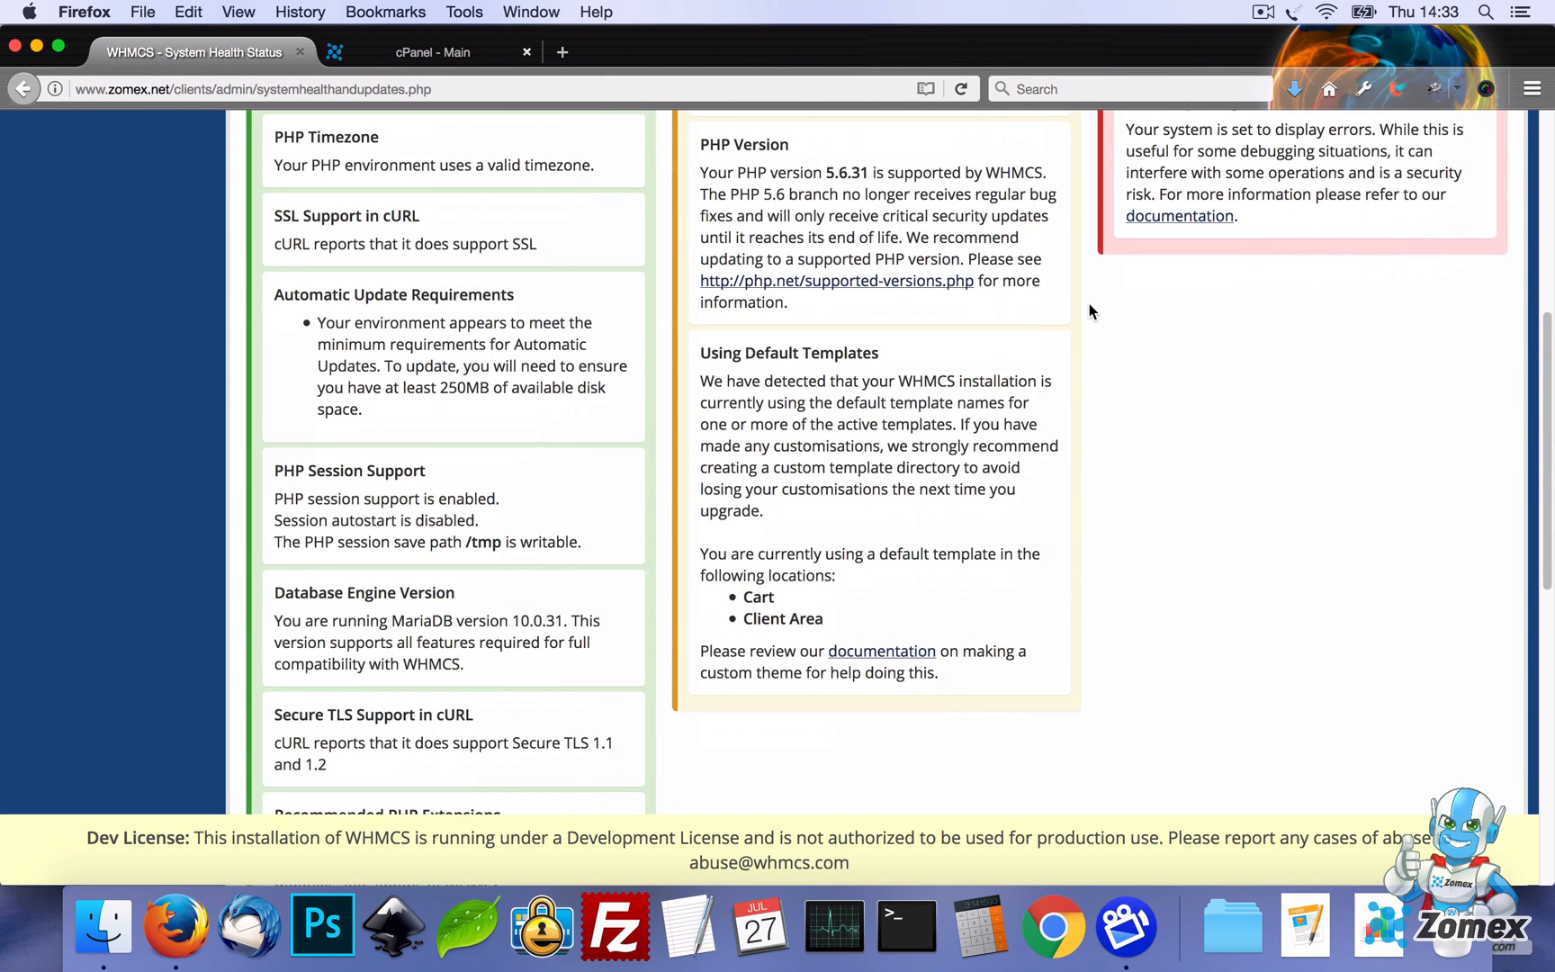
mouse_move(431, 51)
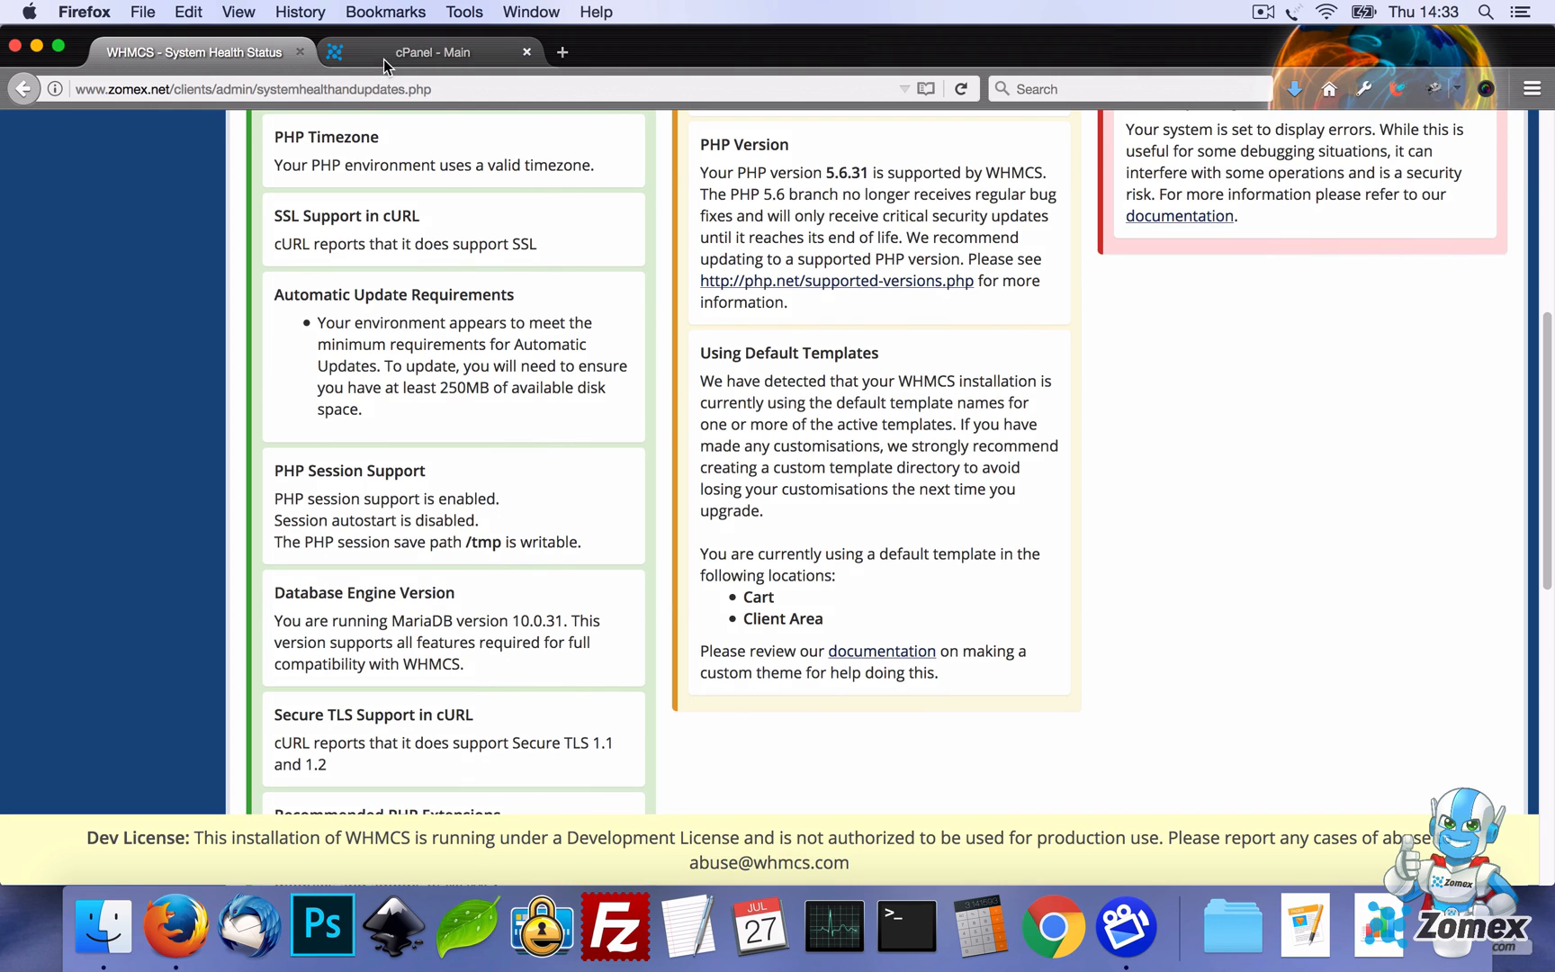
In cPanel's Select PHP Version page, set PHP 7.0 as the current version
left_click(431, 52)
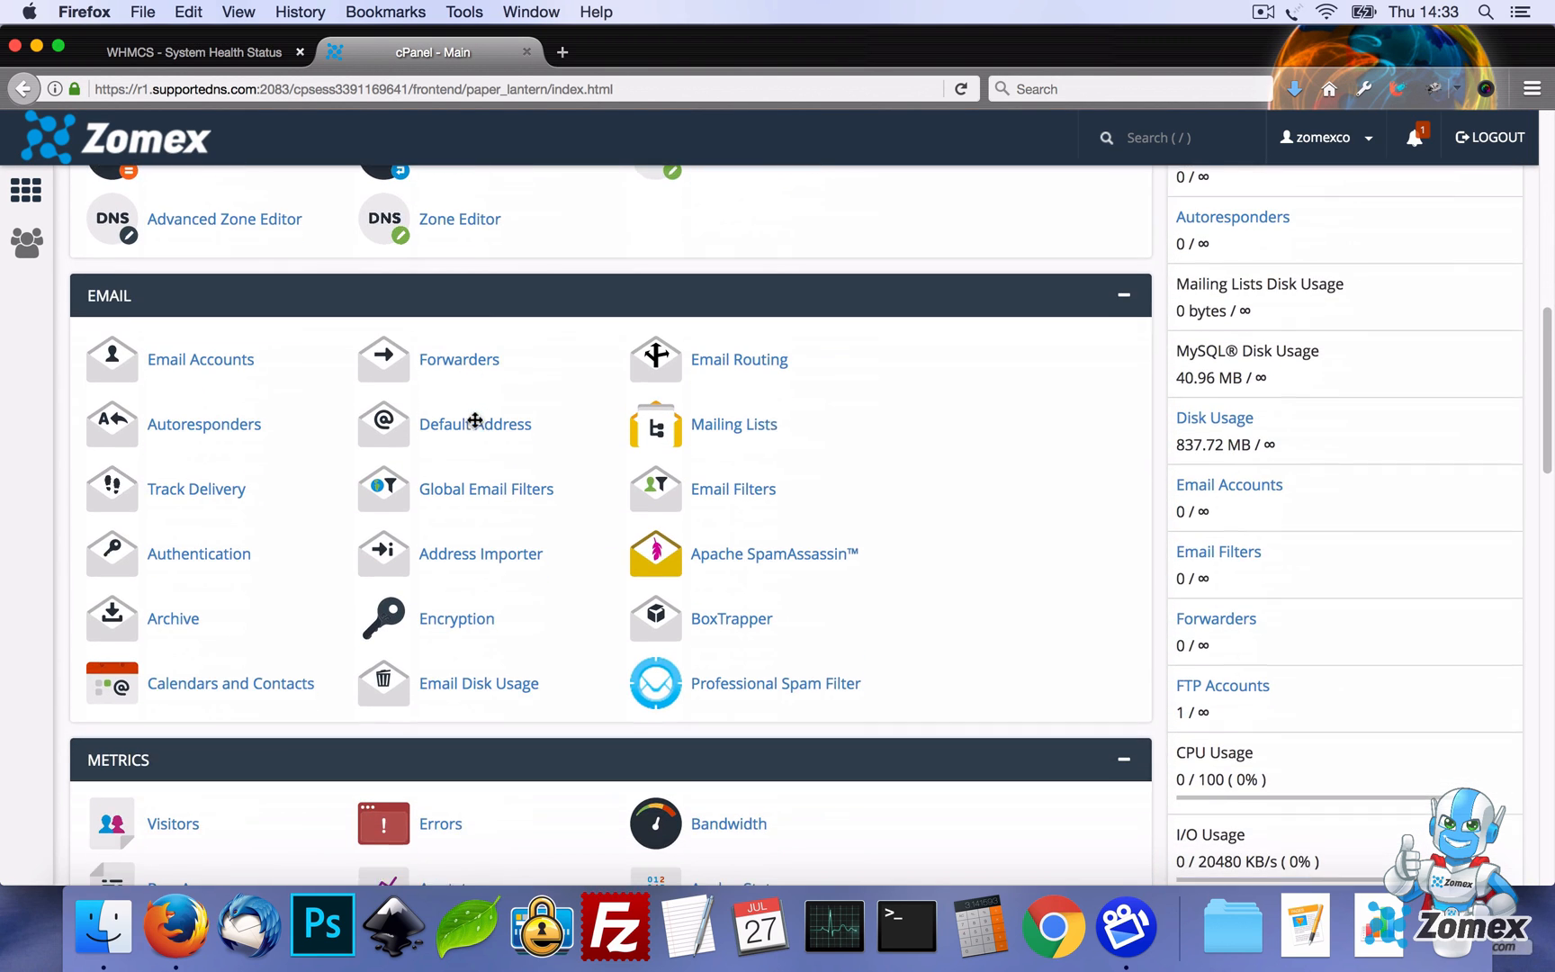
scroll("down", 3)
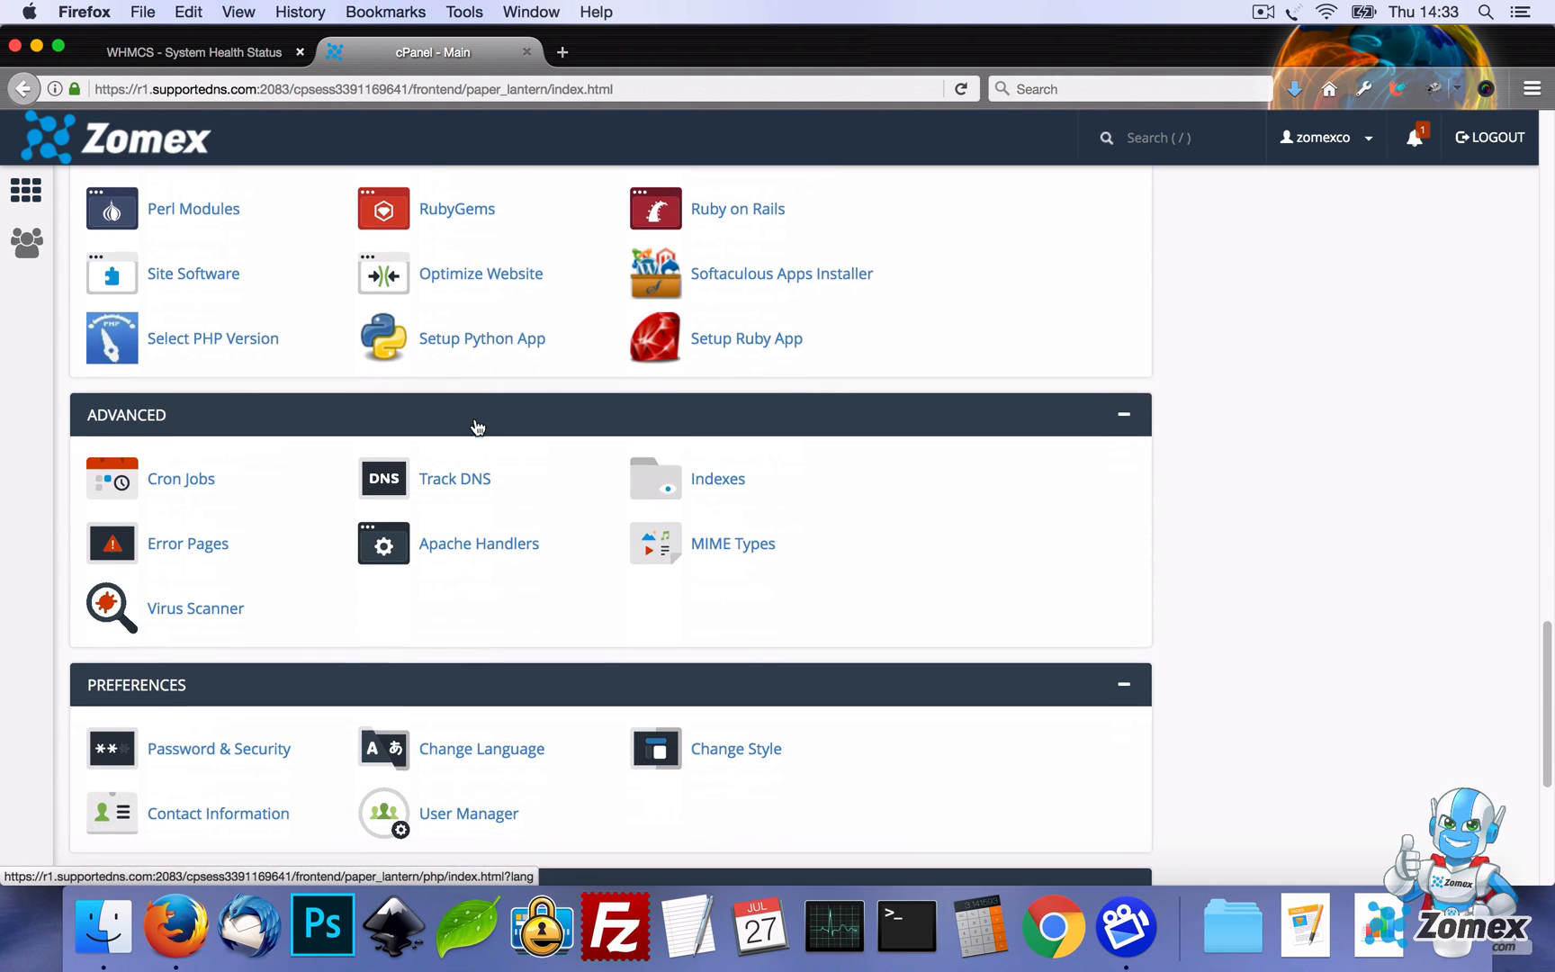
left_click(213, 338)
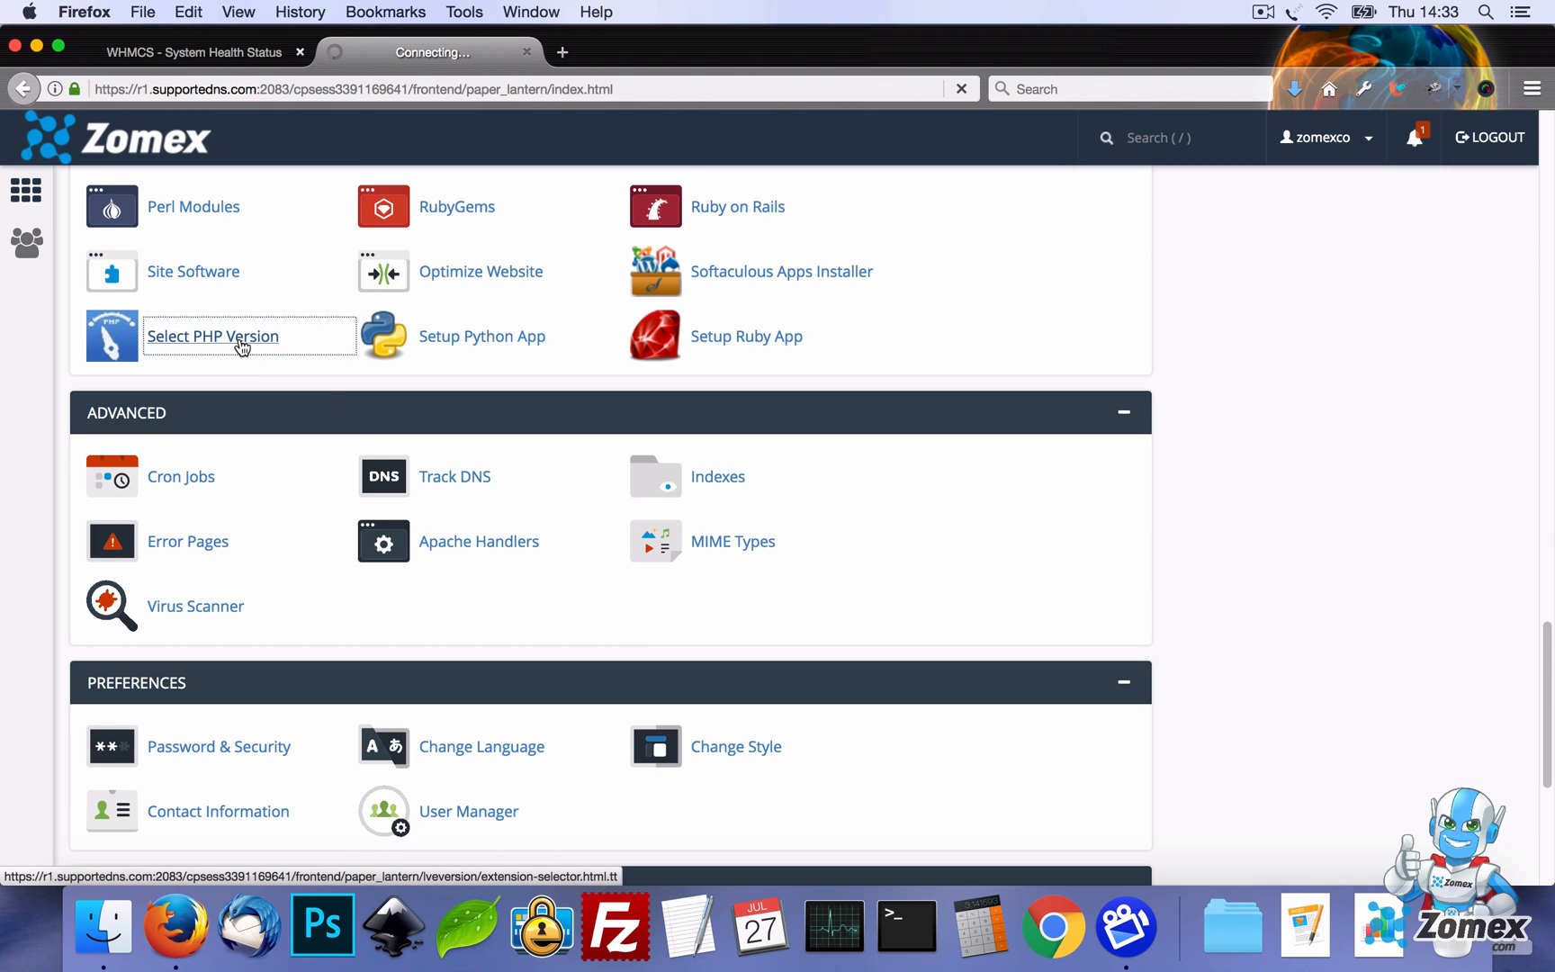
mouse_move(281, 354)
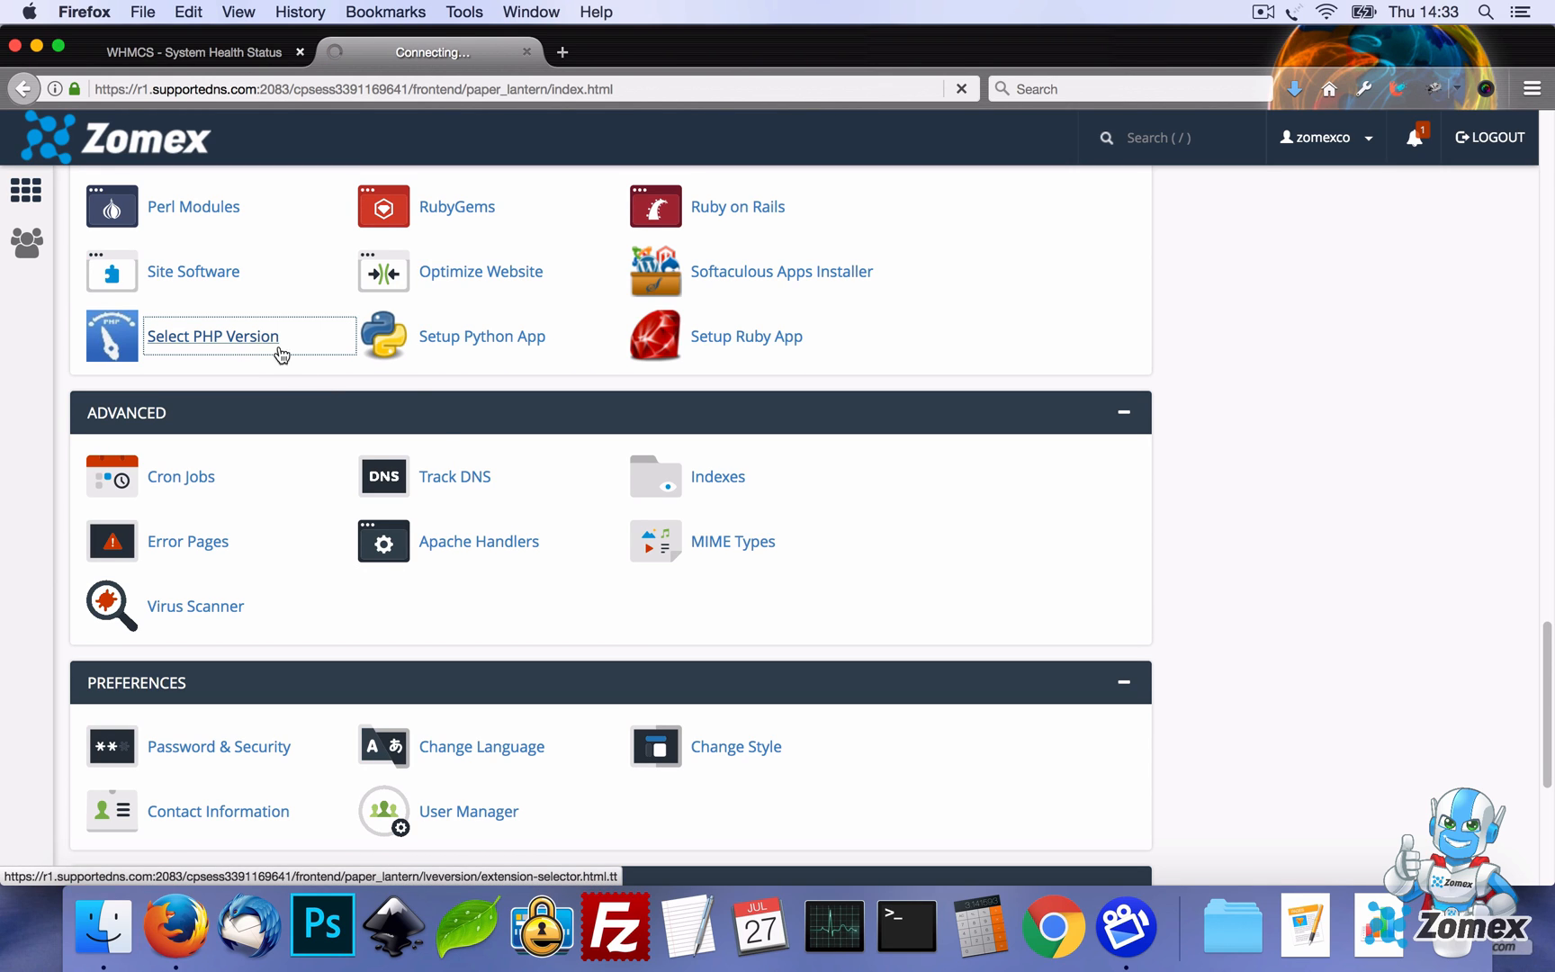
left_click(212, 335)
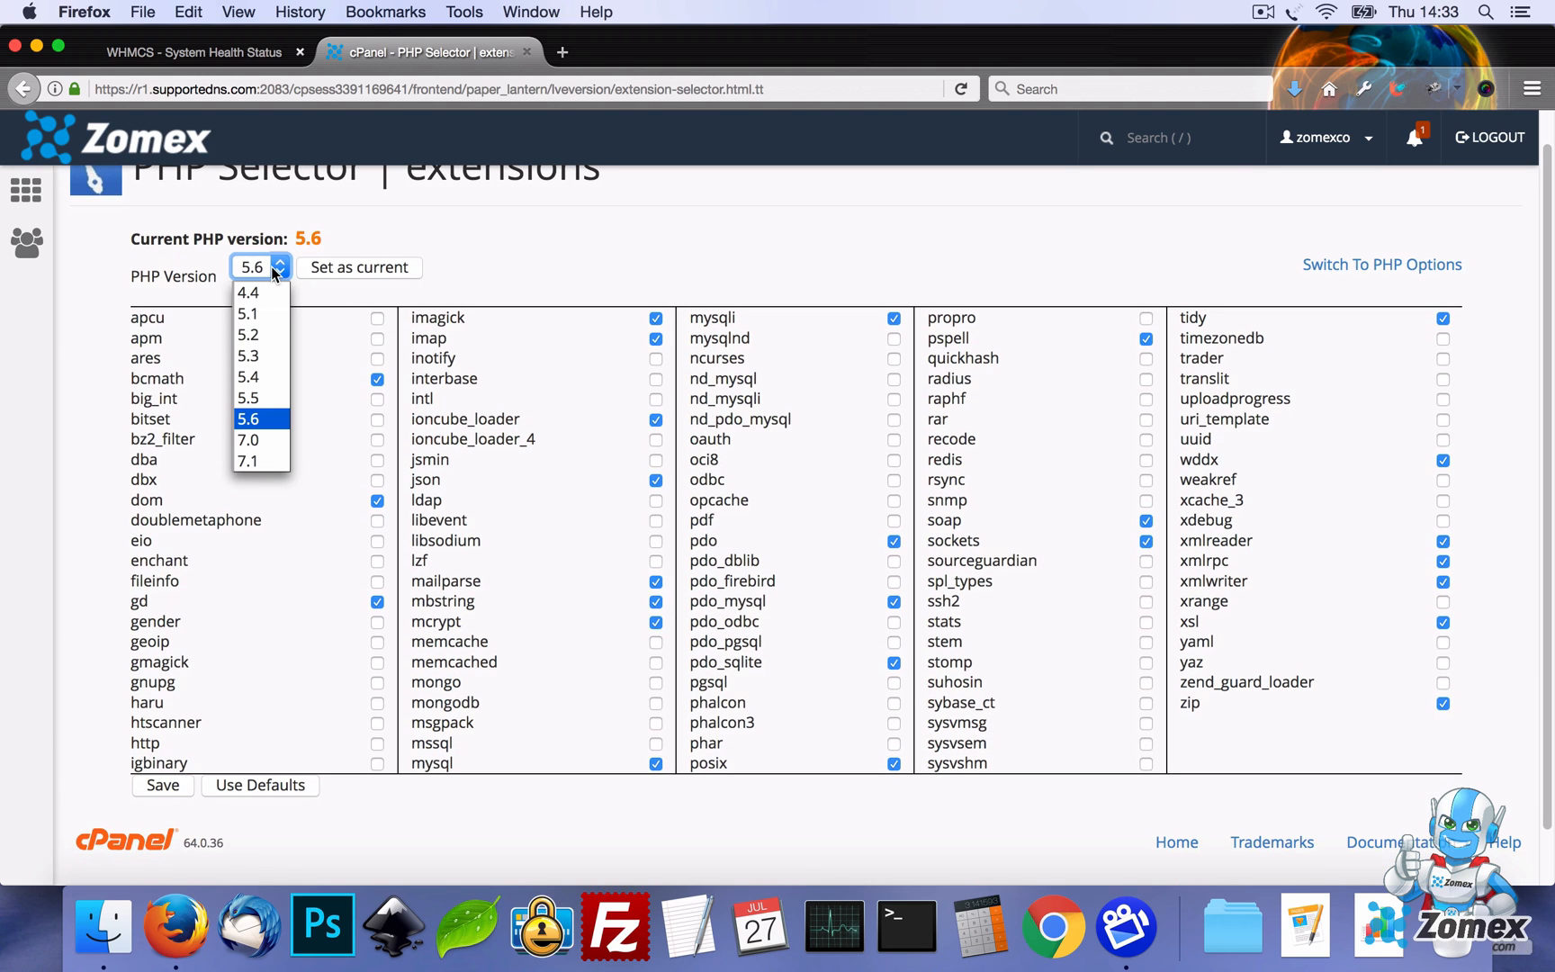
left_click(248, 439)
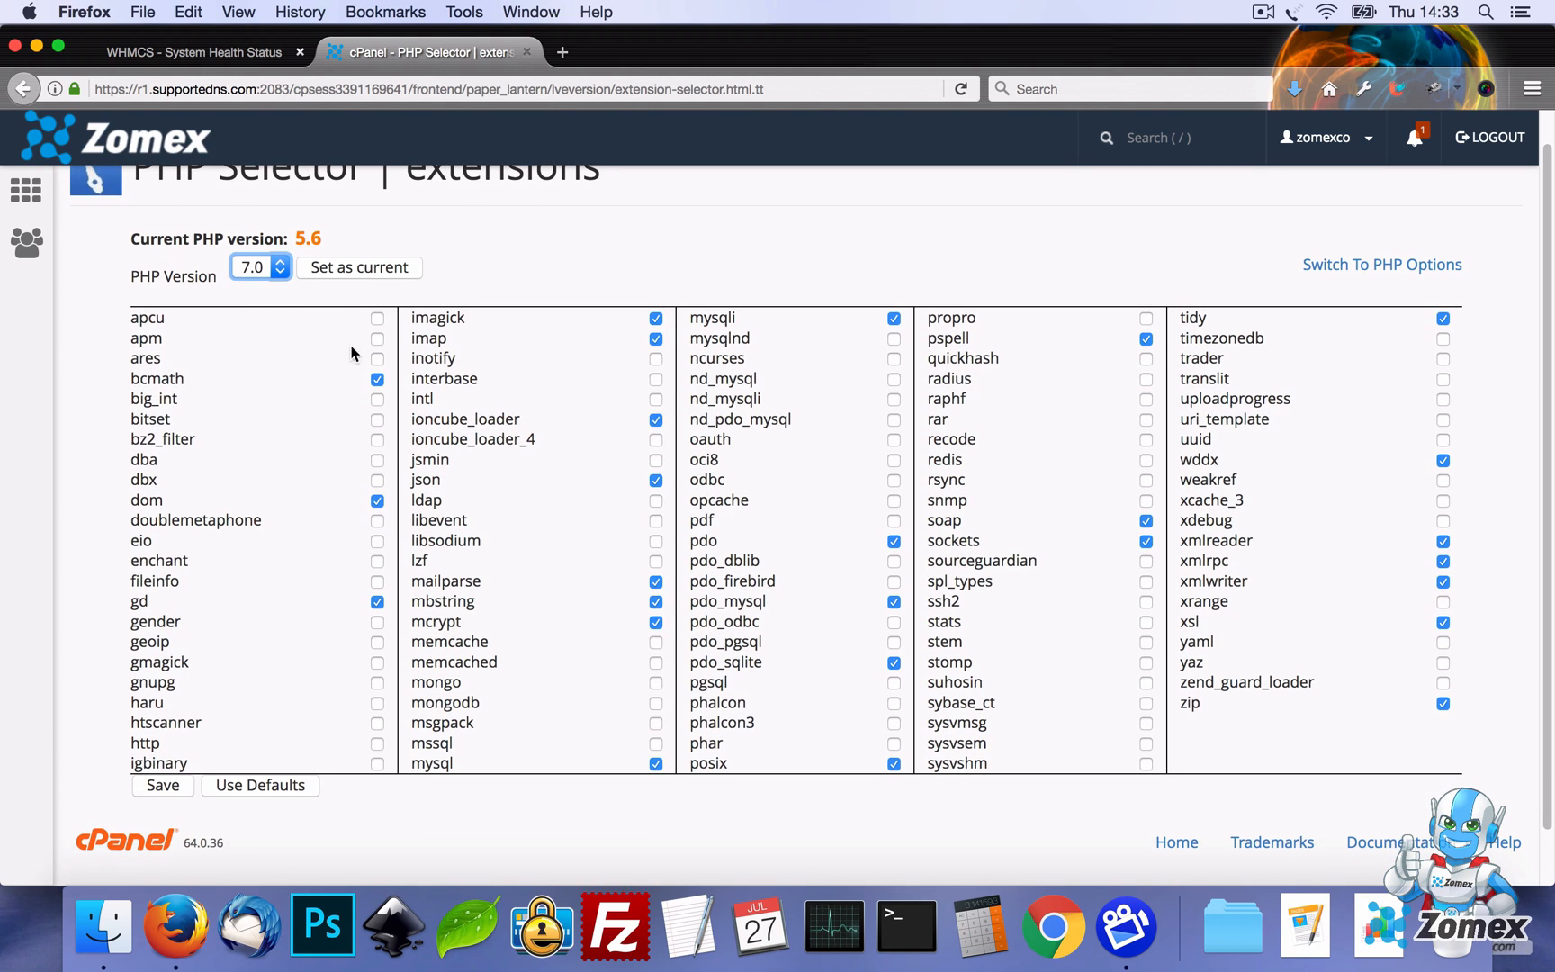
left_click(358, 267)
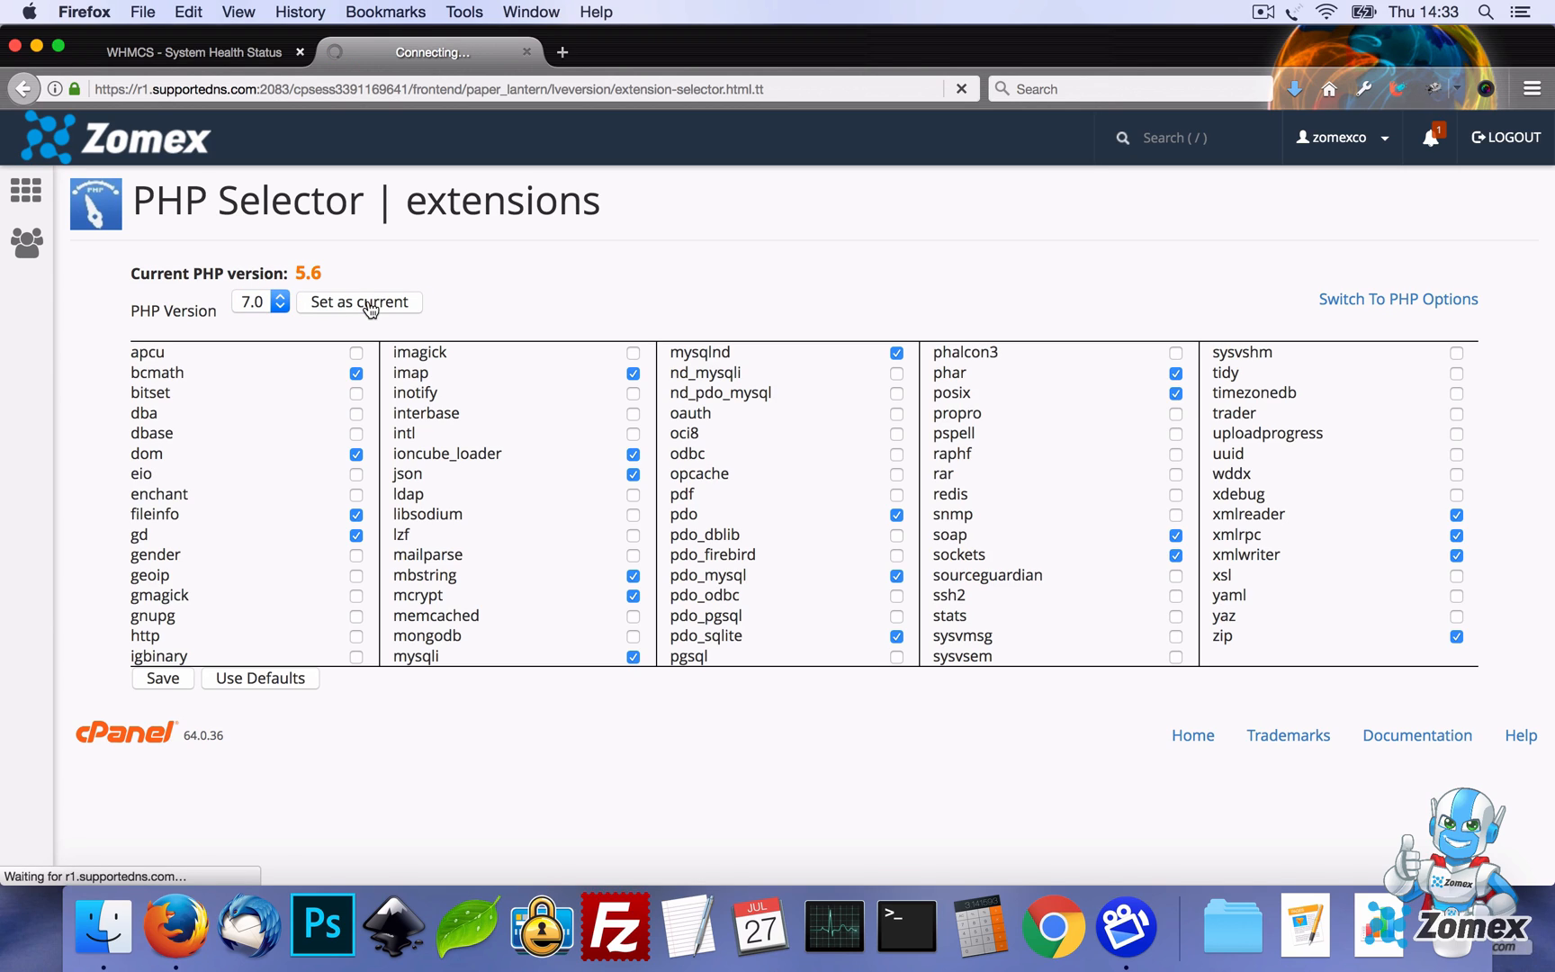
mouse_move(719, 301)
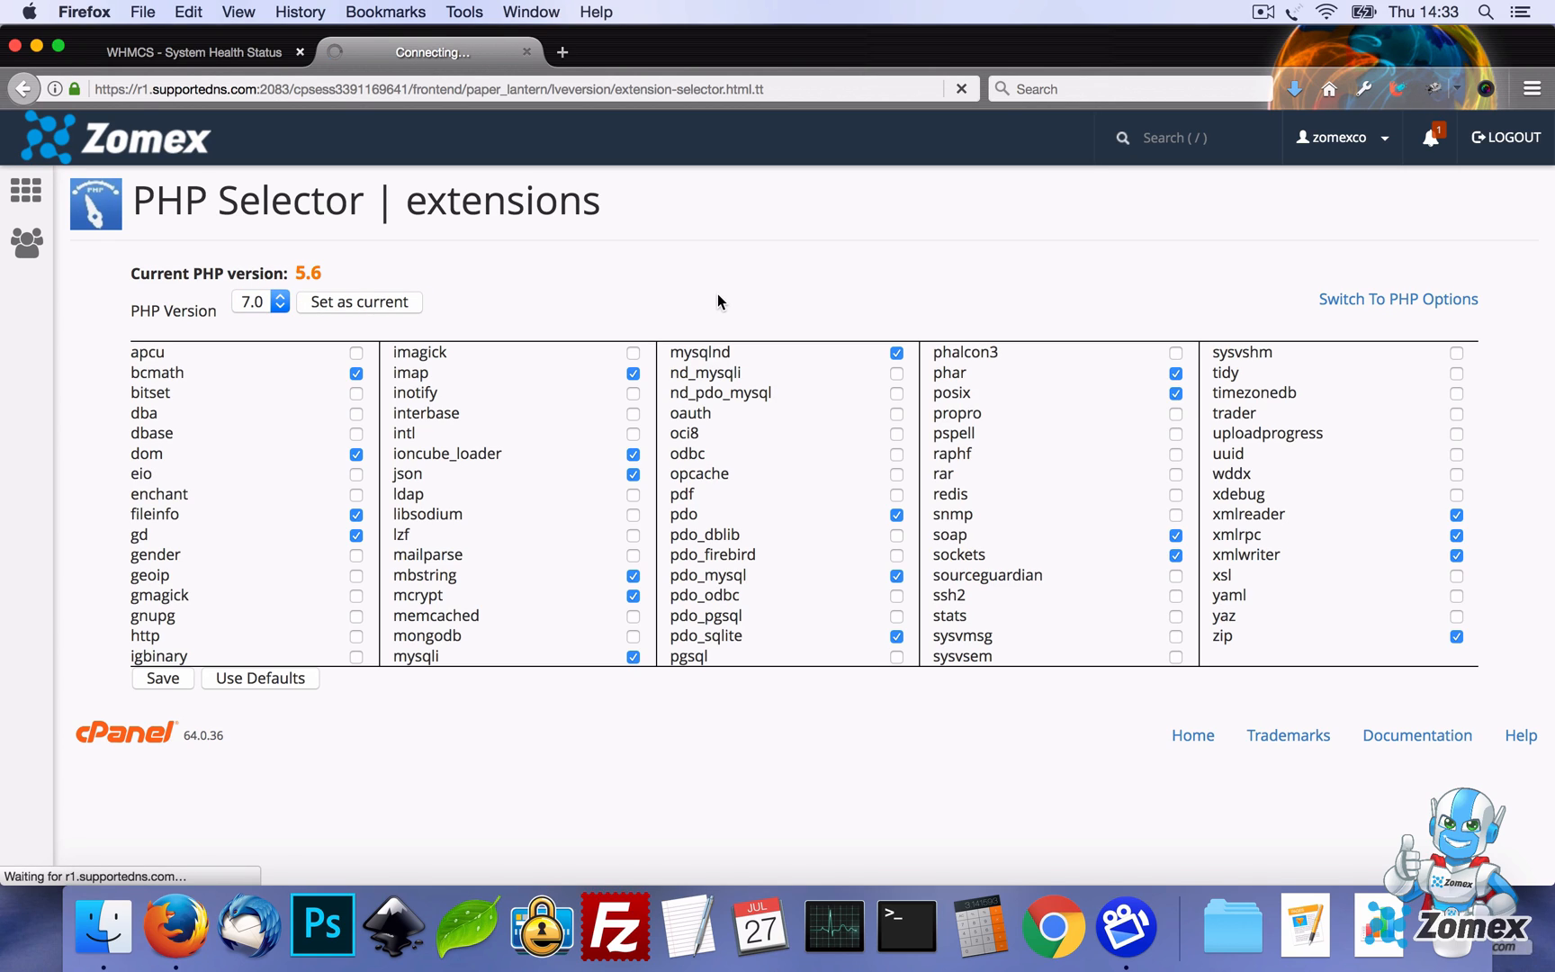
left_click(359, 301)
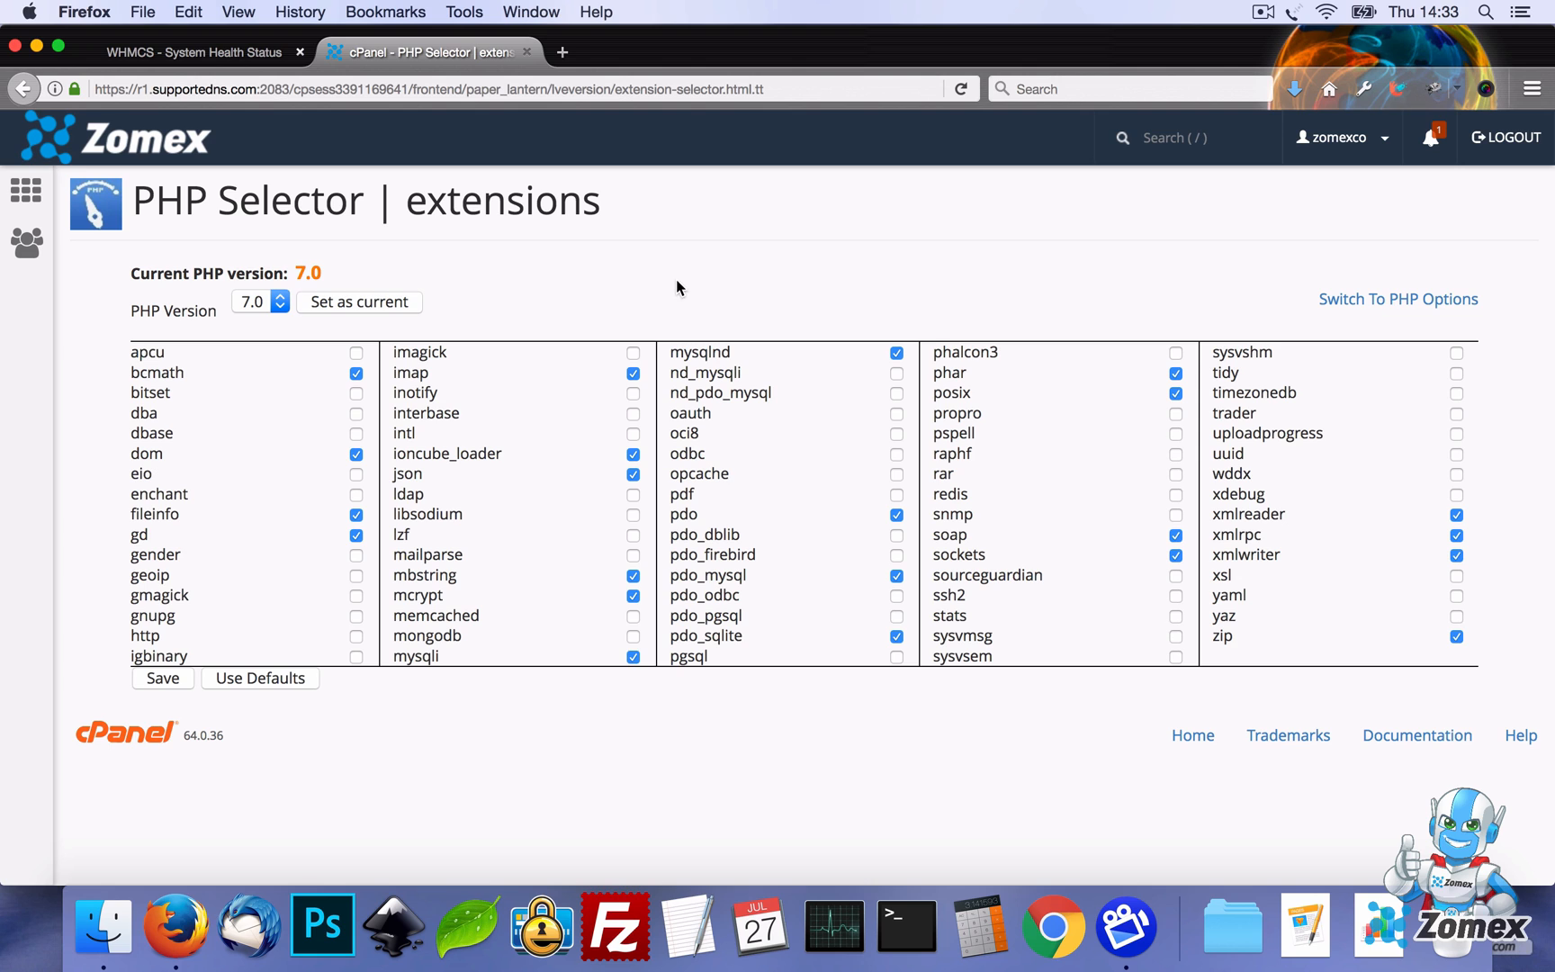
left_click(178, 51)
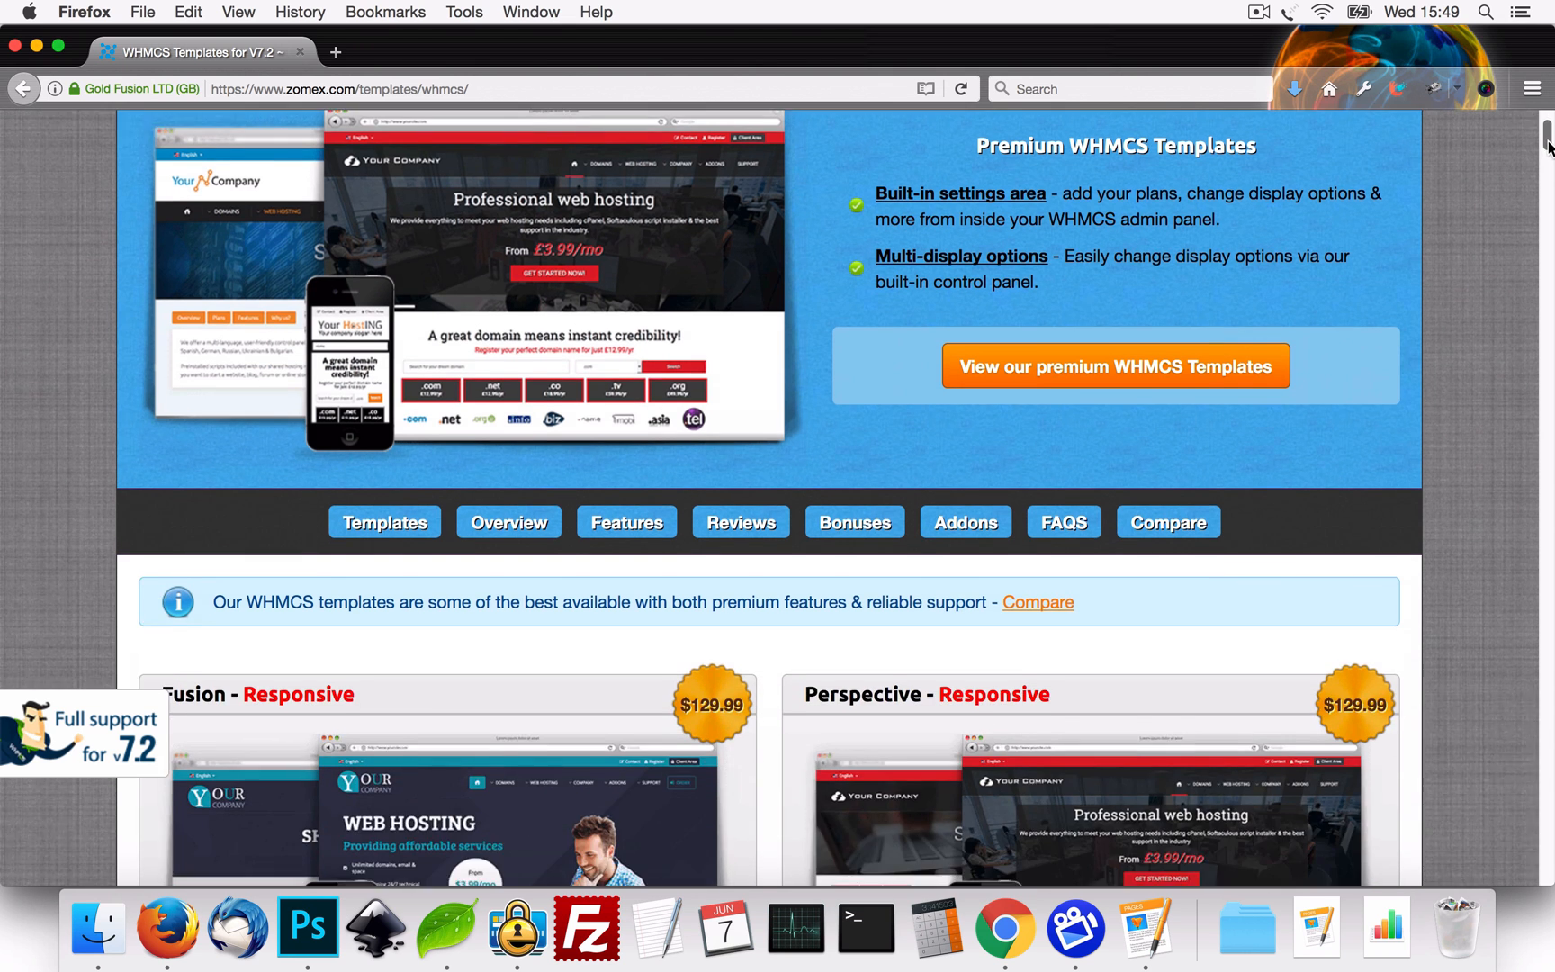
Open a Zomex template live demo and scroll to the Galaxy, Universe and Vortex listings
scroll("down", 3)
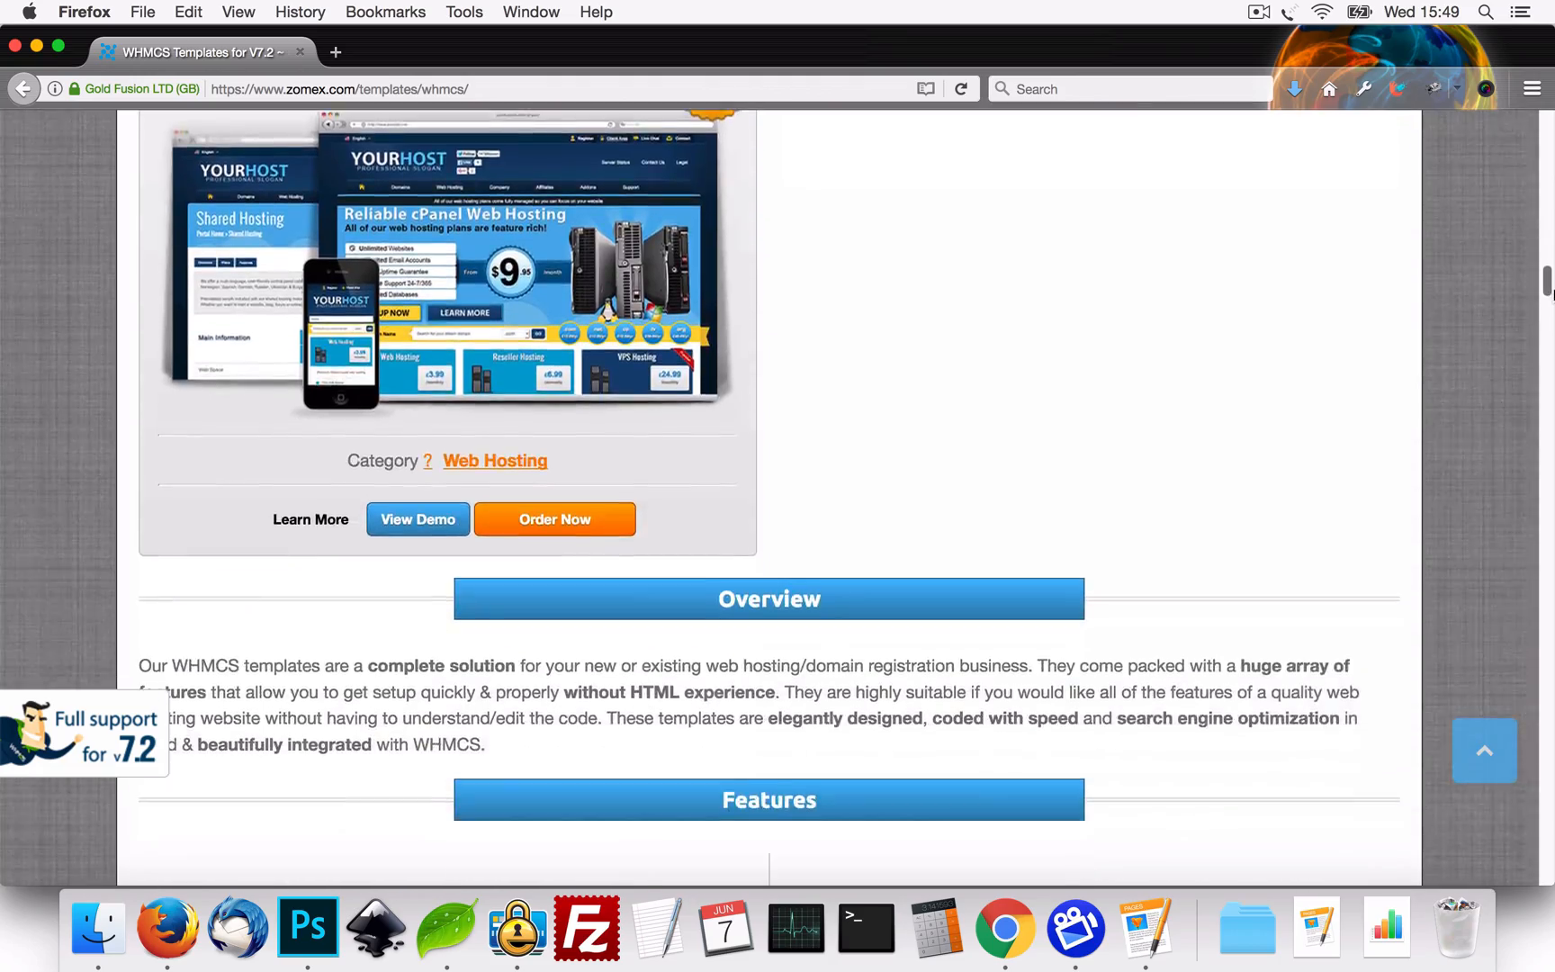
left_click(418, 519)
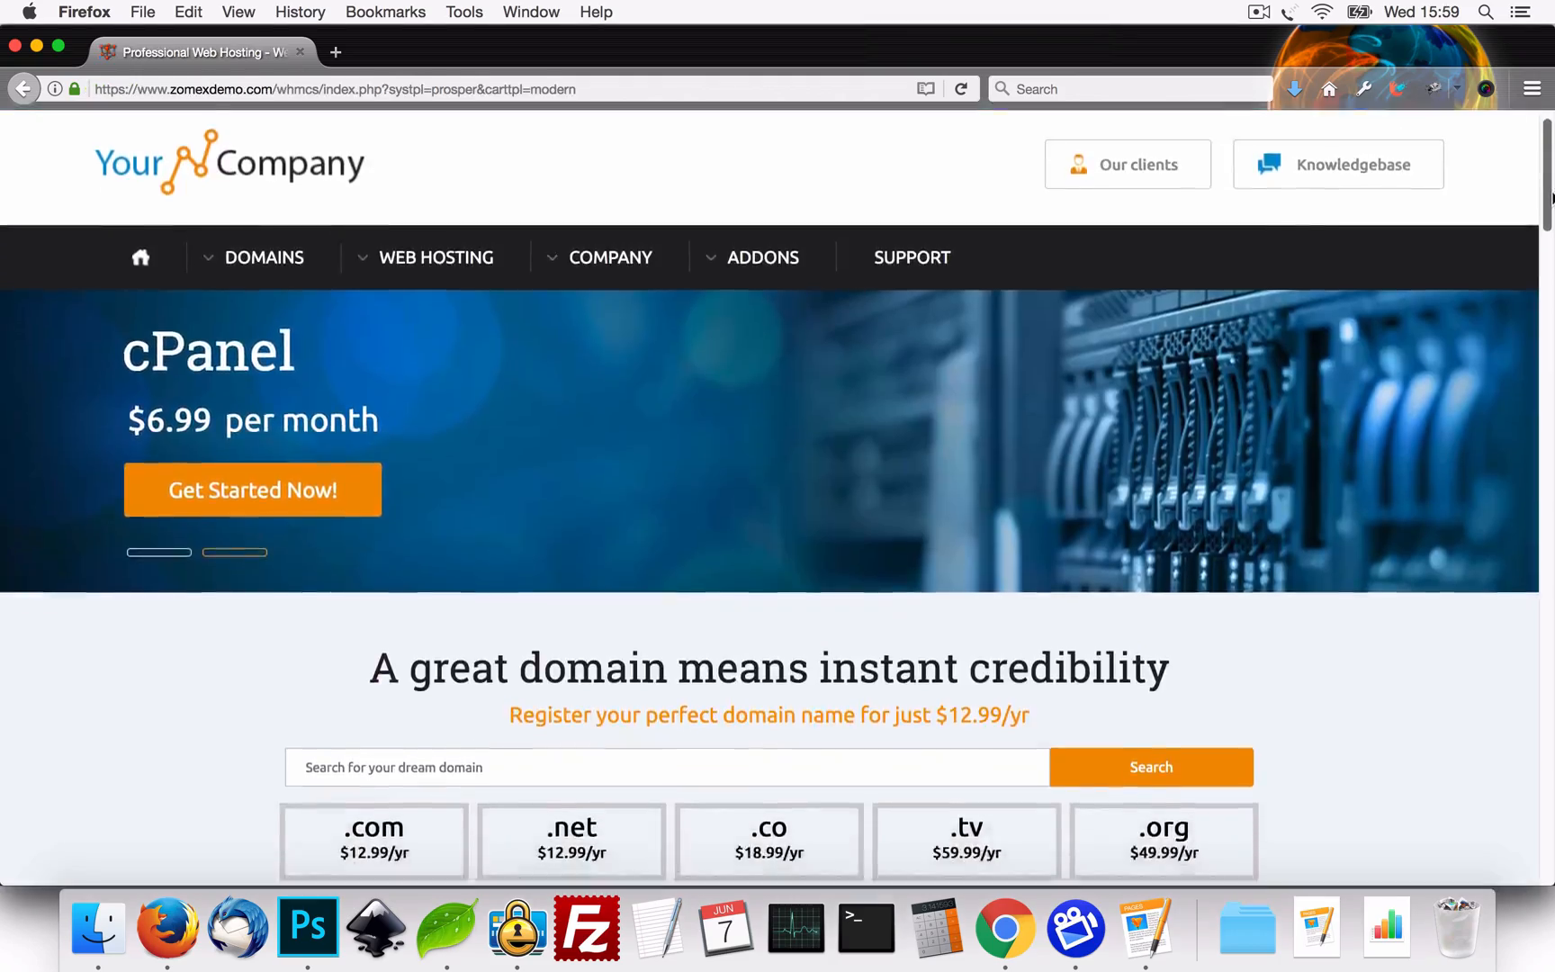
scroll("down", 3)
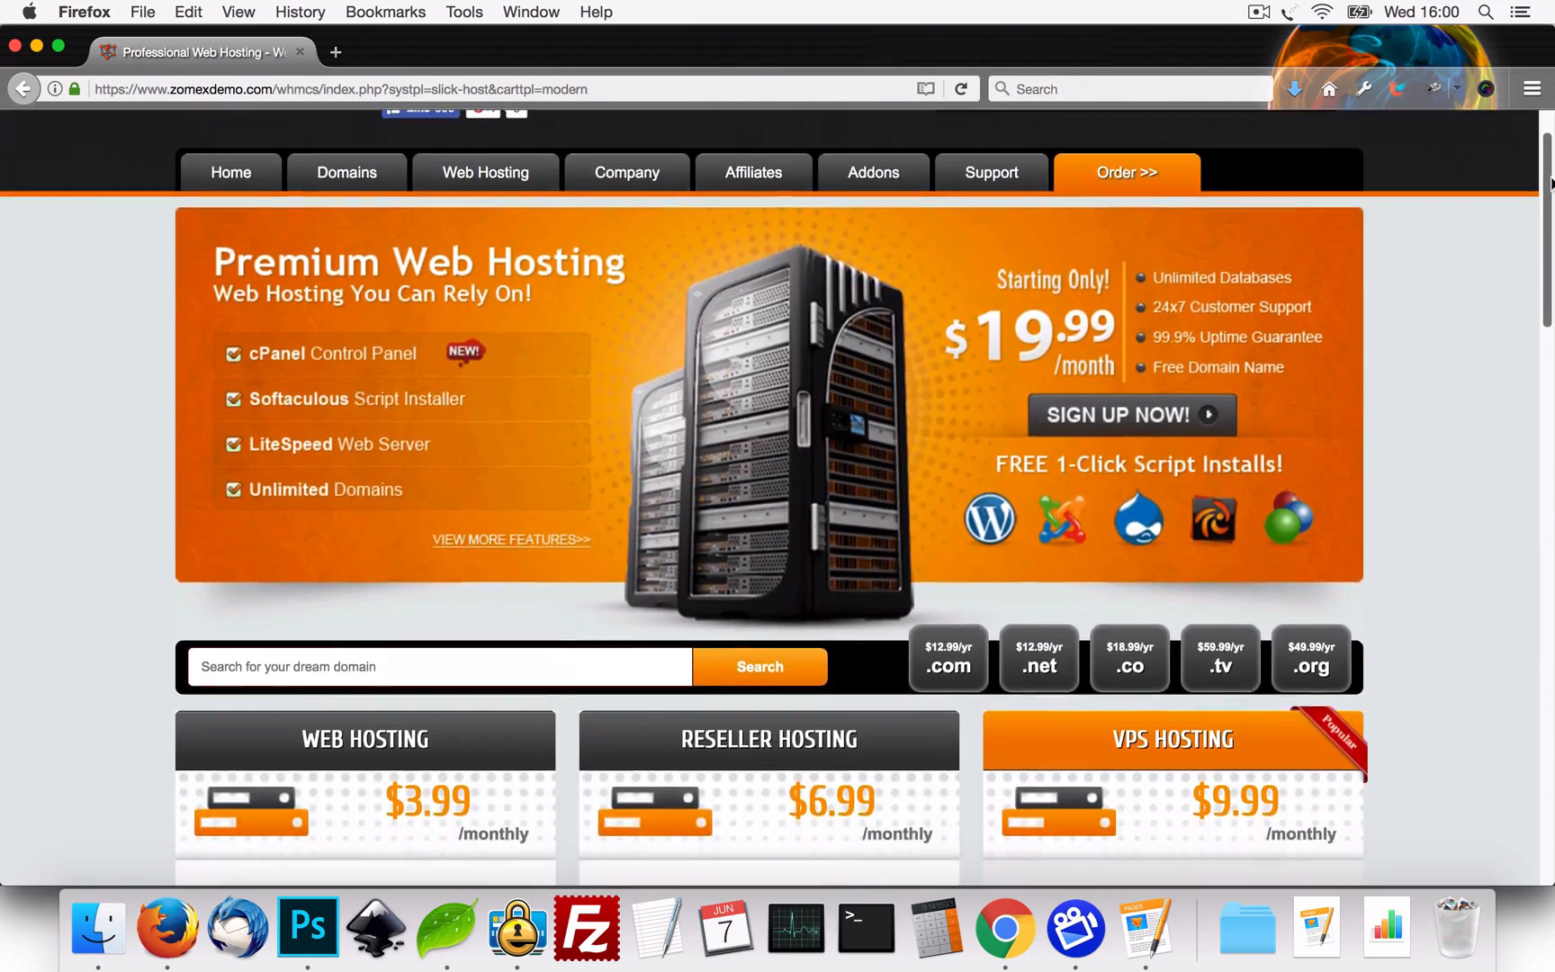
scroll("down", 3)
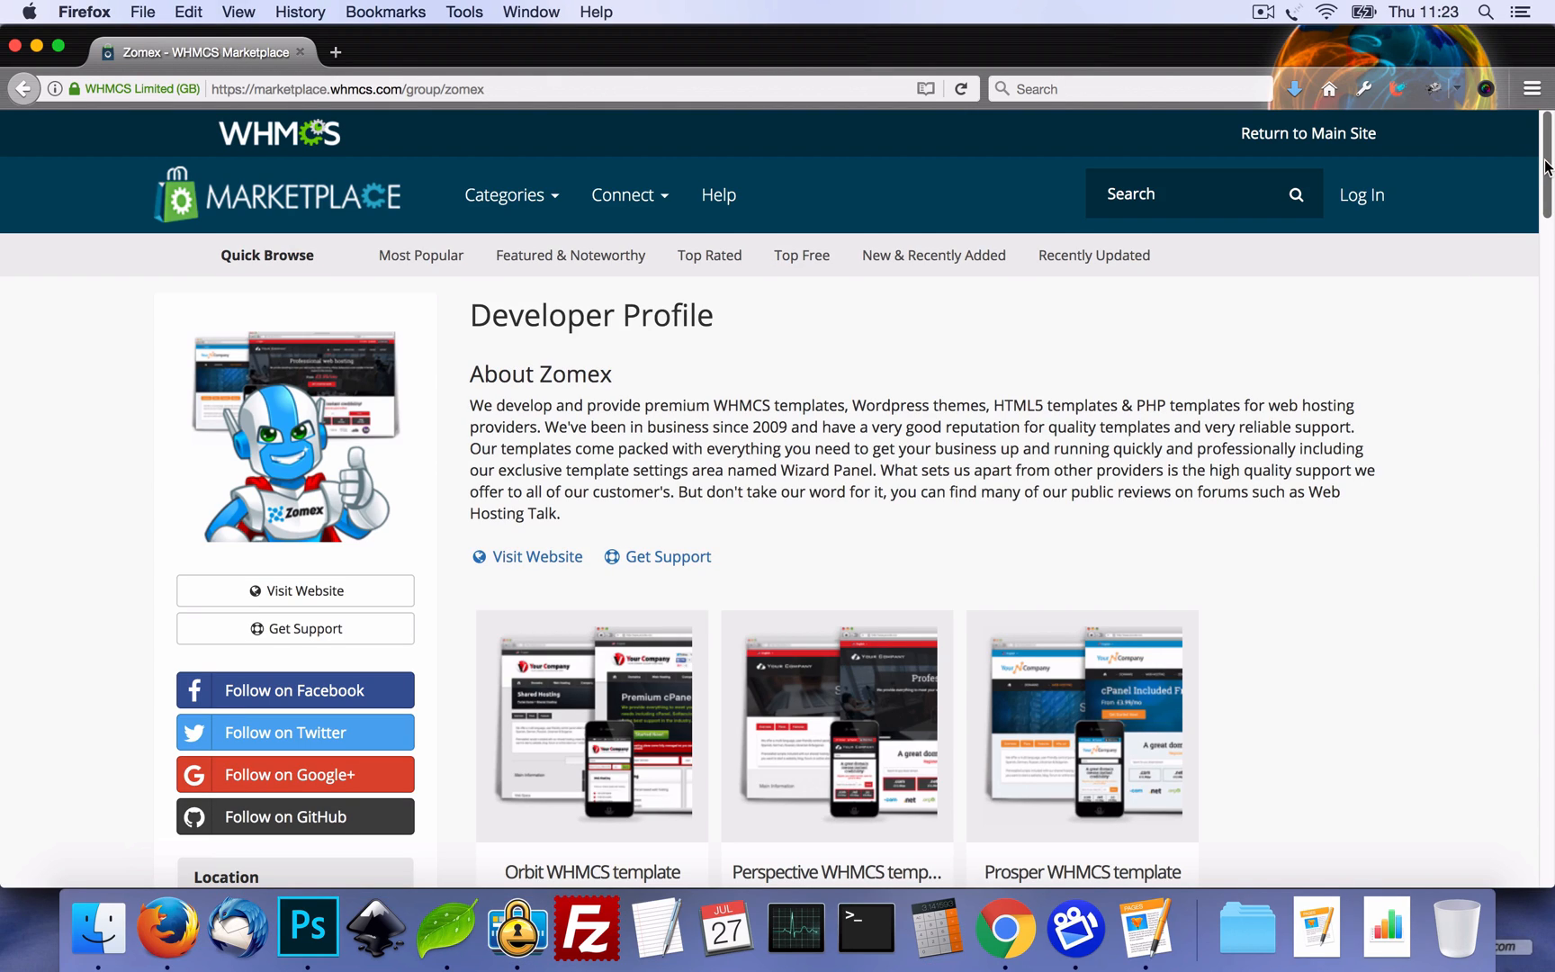
scroll("down", 3)
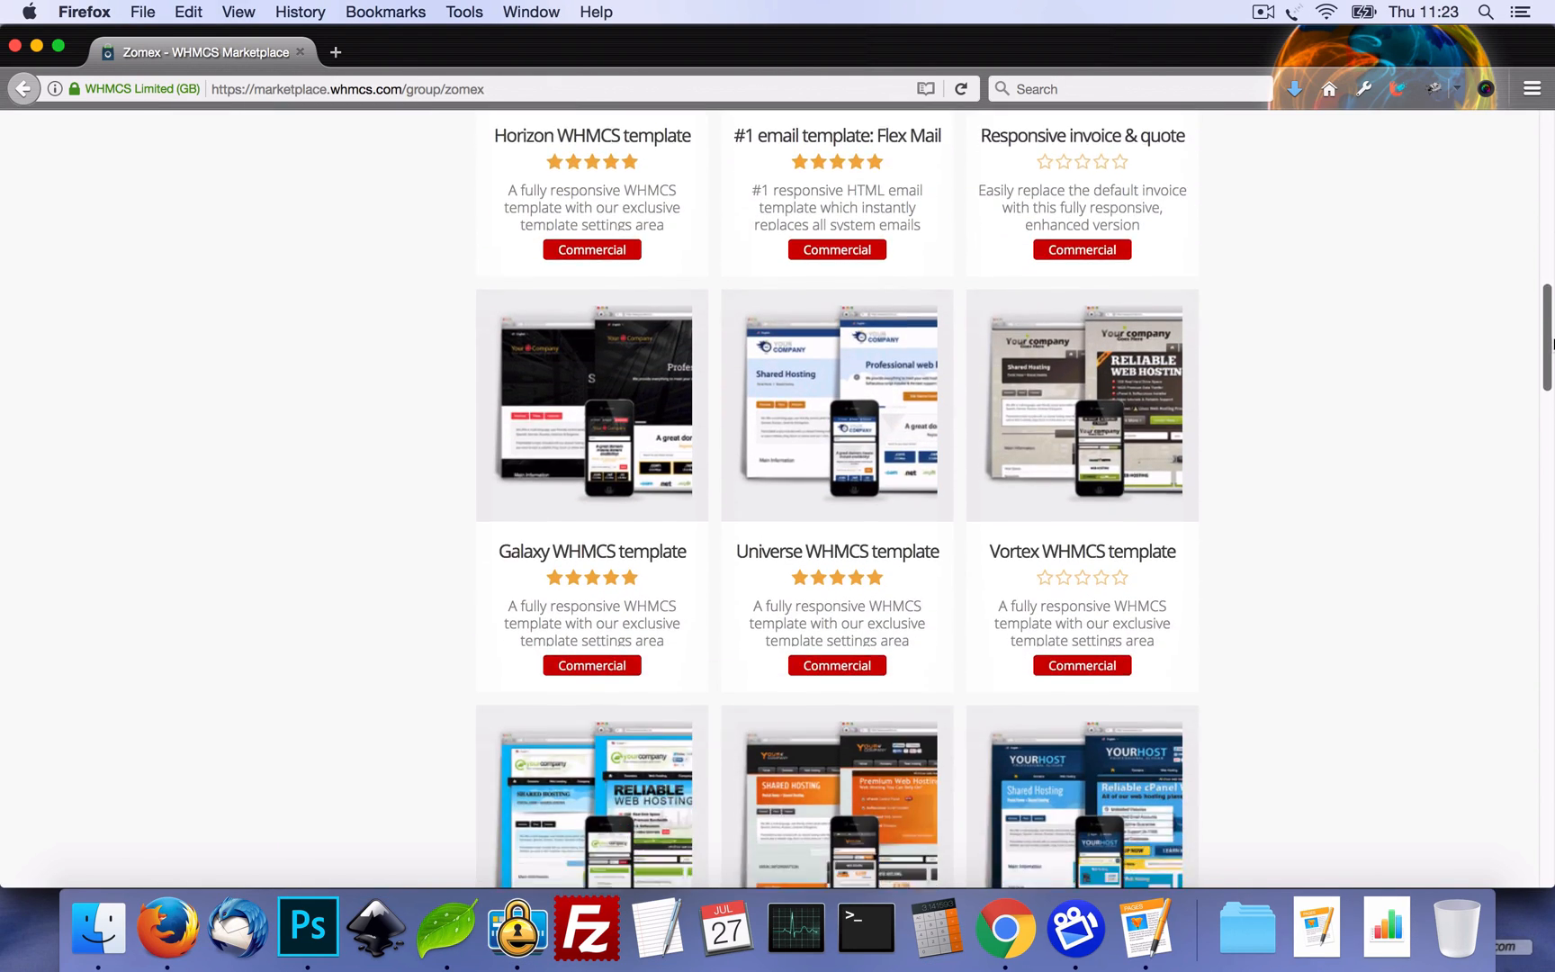